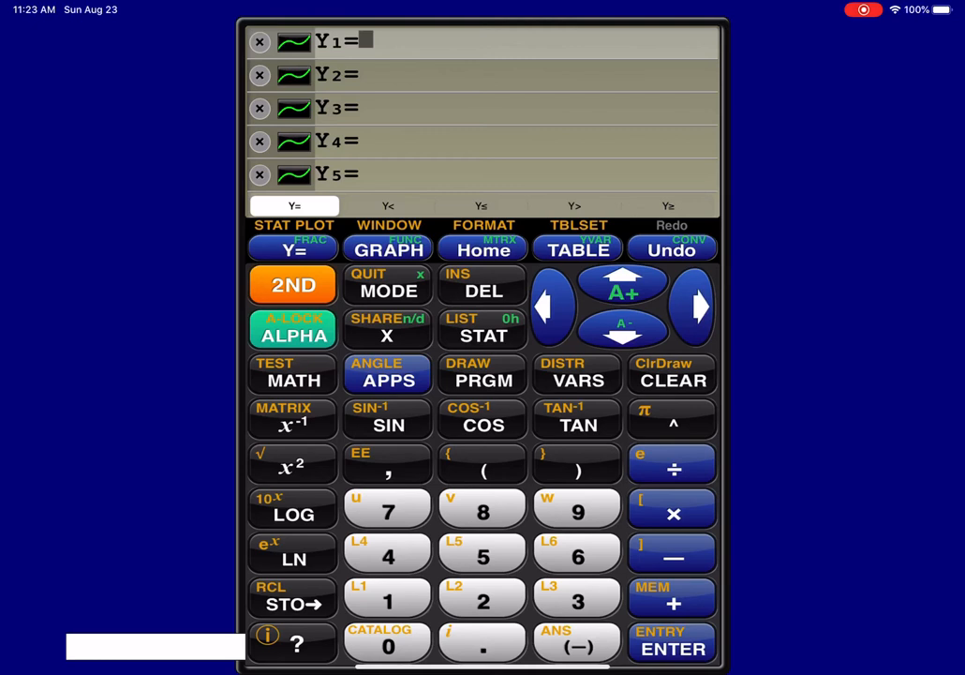
- Key in (3X+5)/4 as Y1 and graph the line
click(482, 469)
text((3X+5)/4)
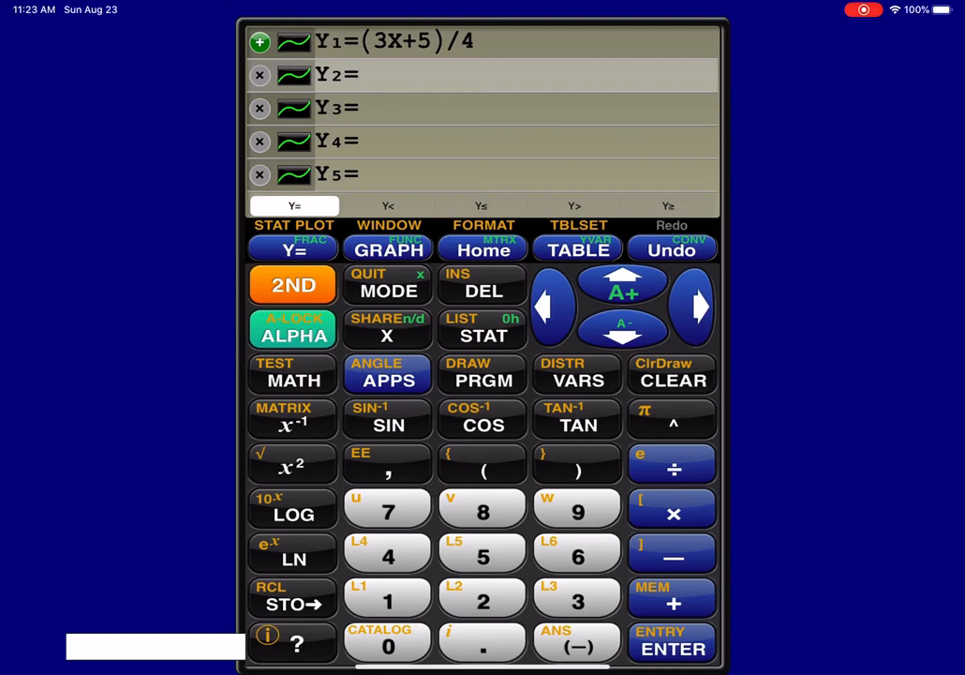
click(387, 250)
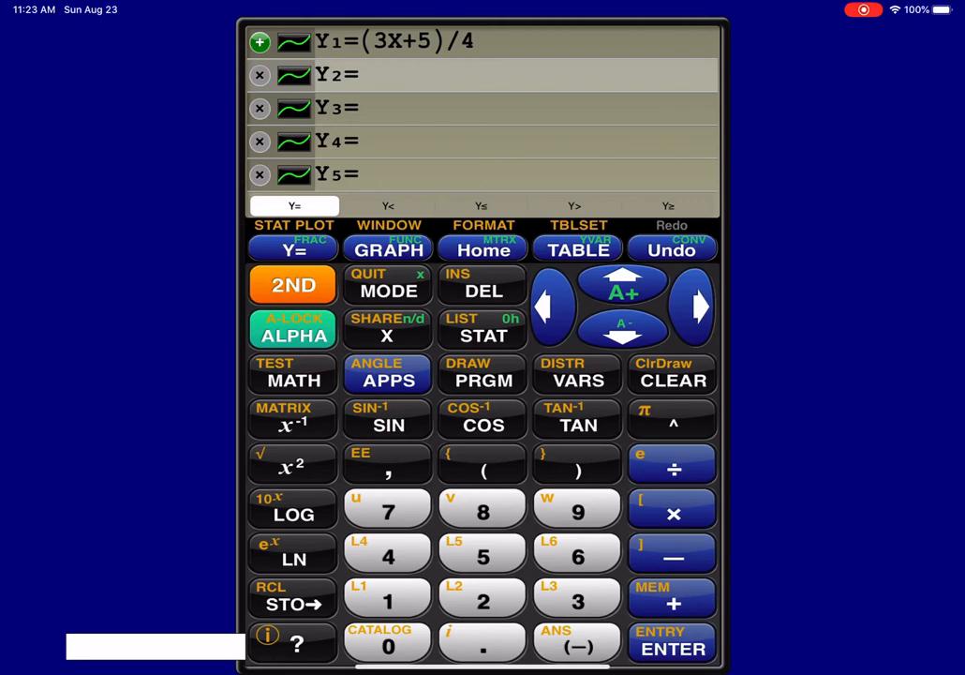
click(388, 250)
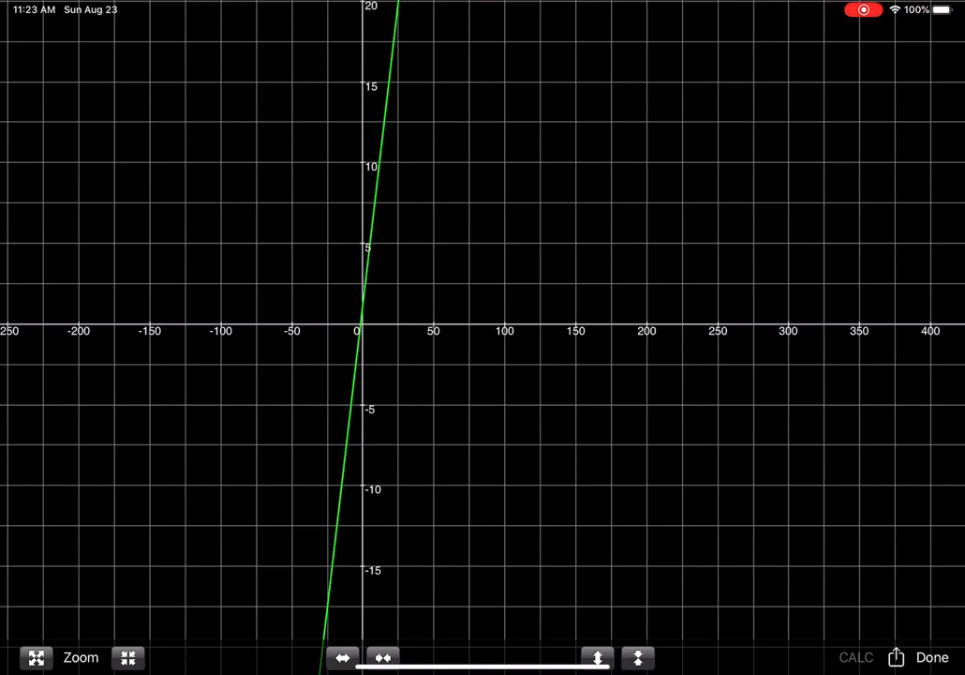
- Apply ZStandard from the Zoom presets to view the line in a -10 to 10 window
click(80, 657)
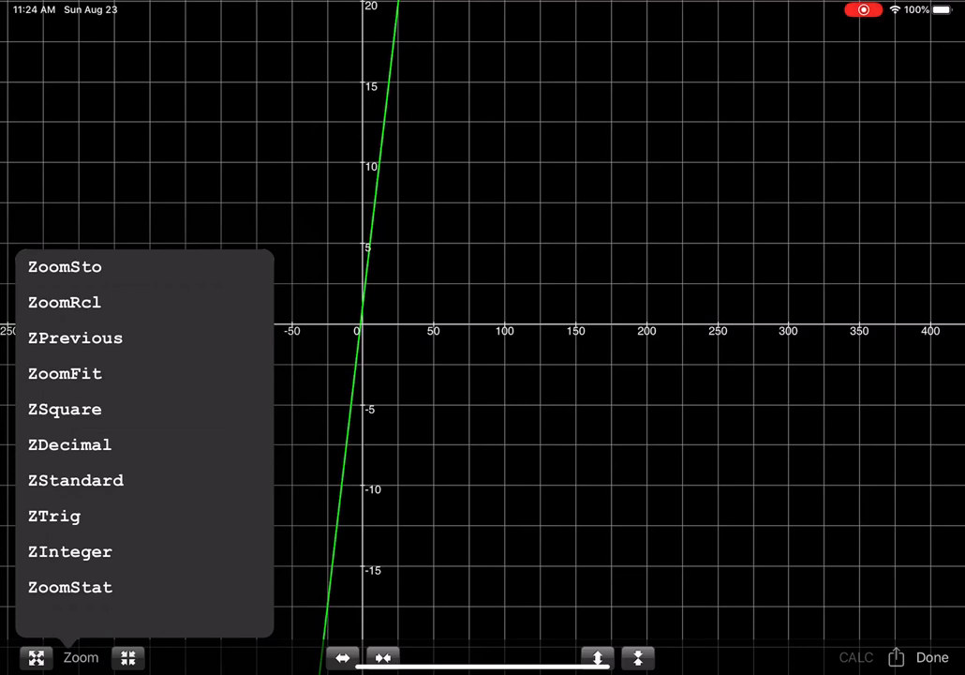
click(69, 444)
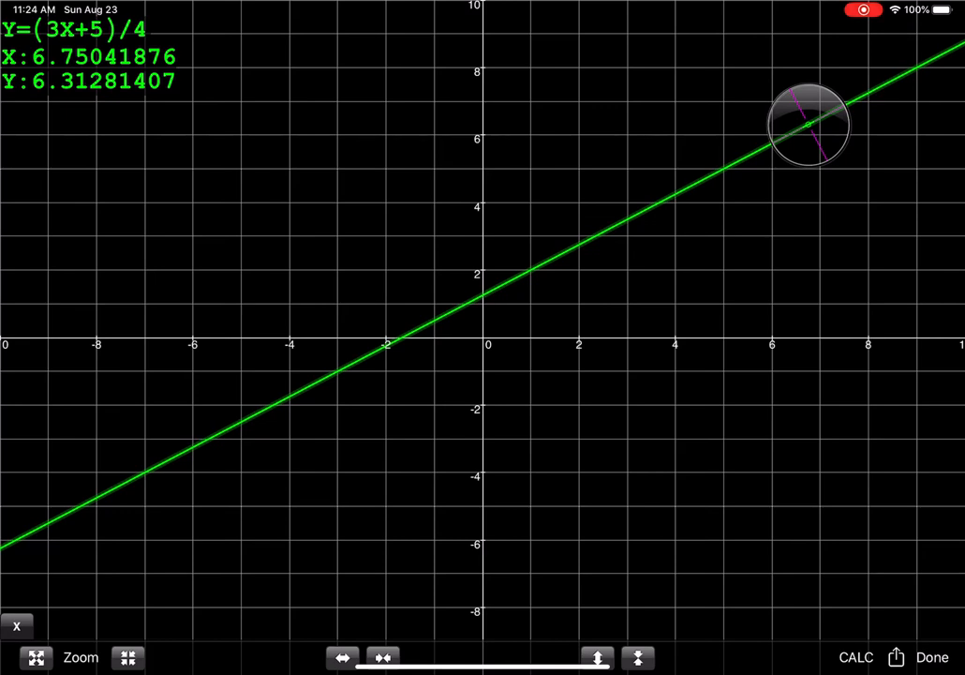
- Trace past x≈1.3 and x≈4, then snap to the y-intercept (0, 1.25)
drag(807, 125, 546, 263)
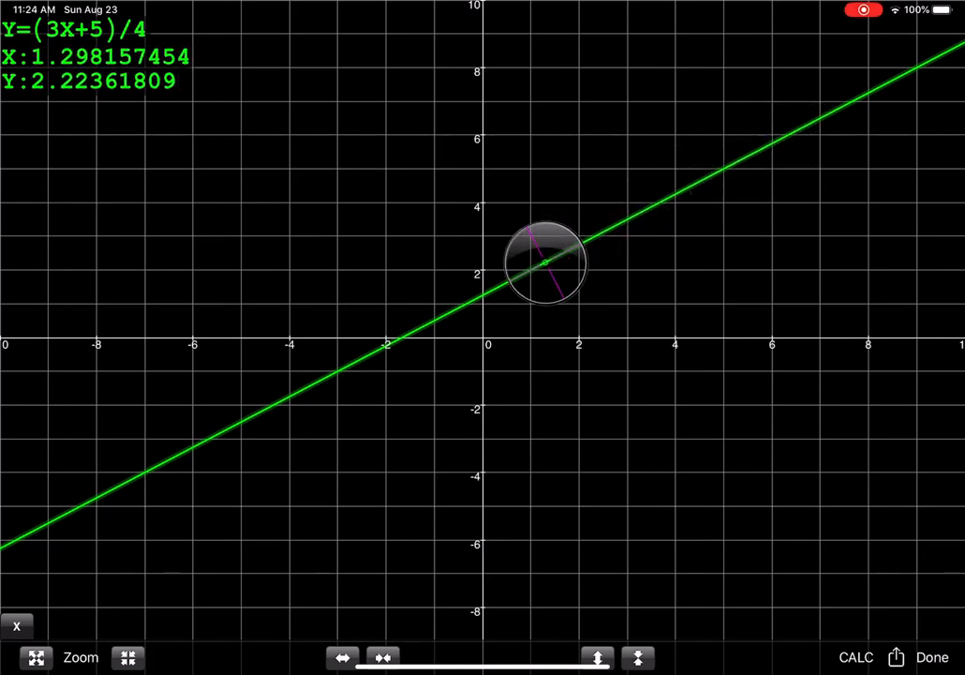
drag(546, 260, 674, 195)
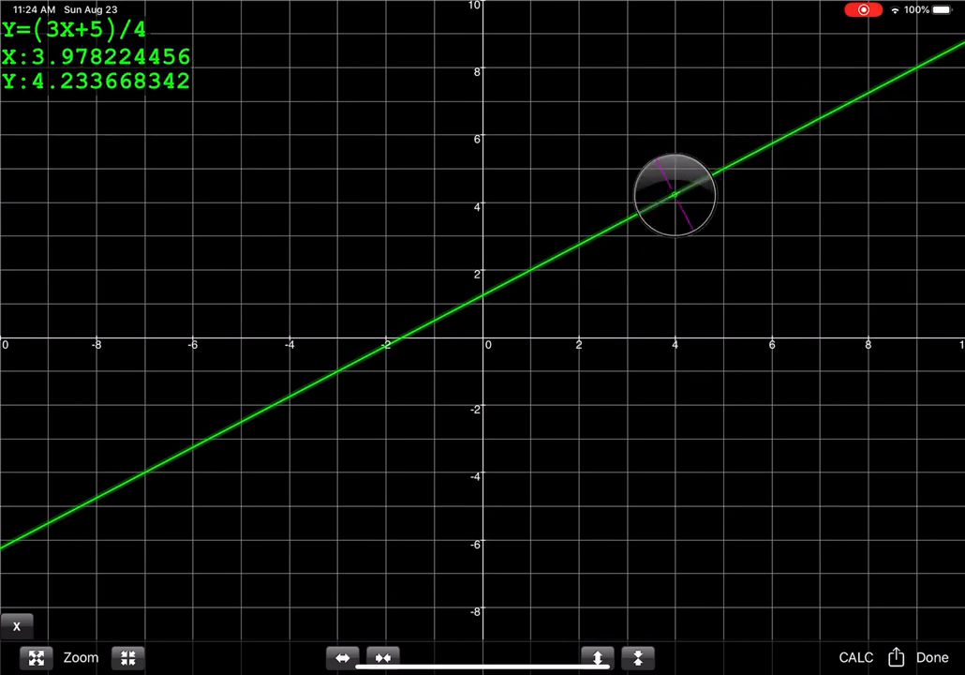
drag(675, 194, 420, 328)
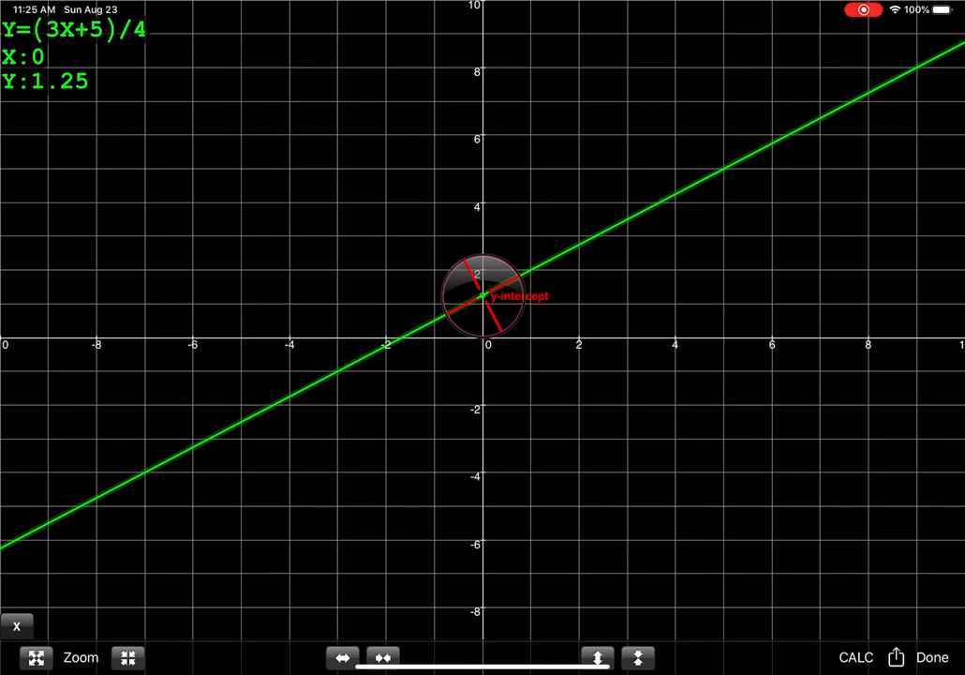
- Trace left past x≈-1 onto the x-intercept at X=-1.6666666667, Y=0
drag(485, 295, 433, 321)
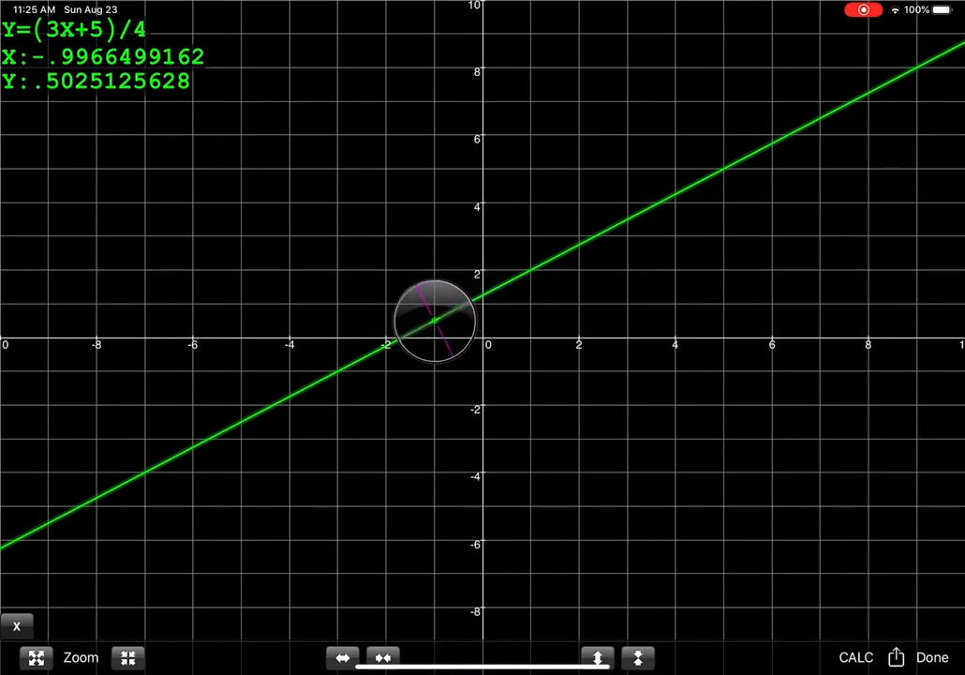
drag(433, 319, 403, 338)
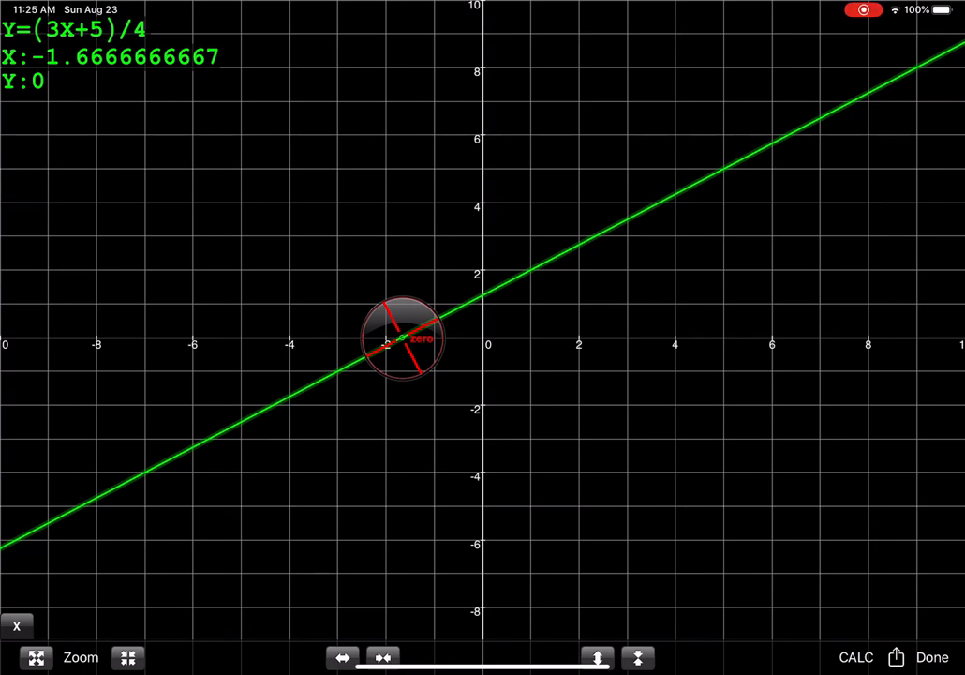
- Run CALC zero on the line, reading a zero near -1.6667, then close the results
click(853, 656)
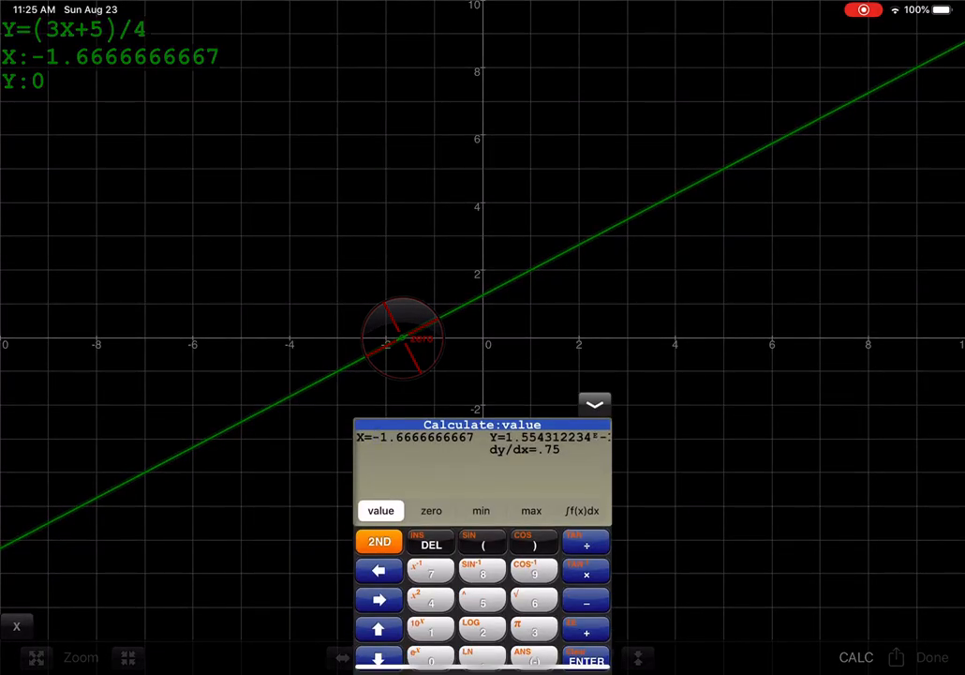
click(430, 510)
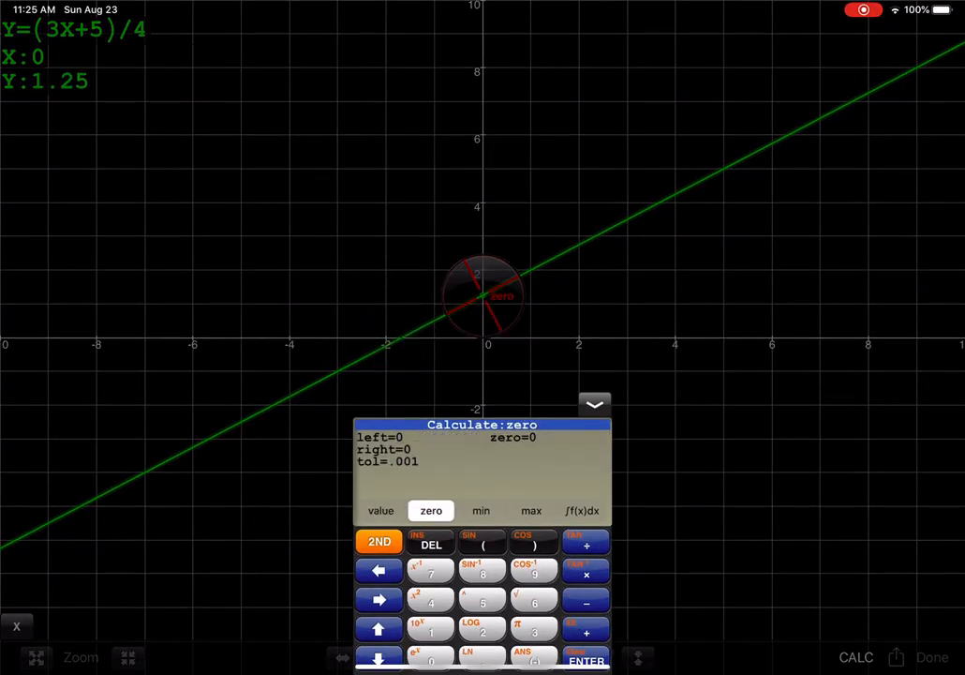
click(531, 510)
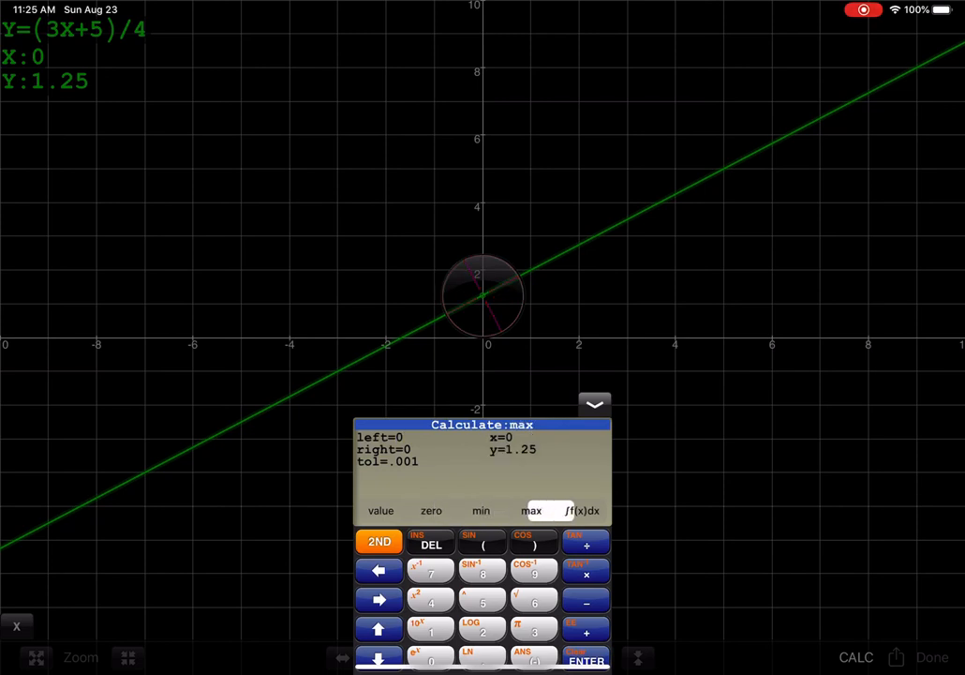
click(430, 509)
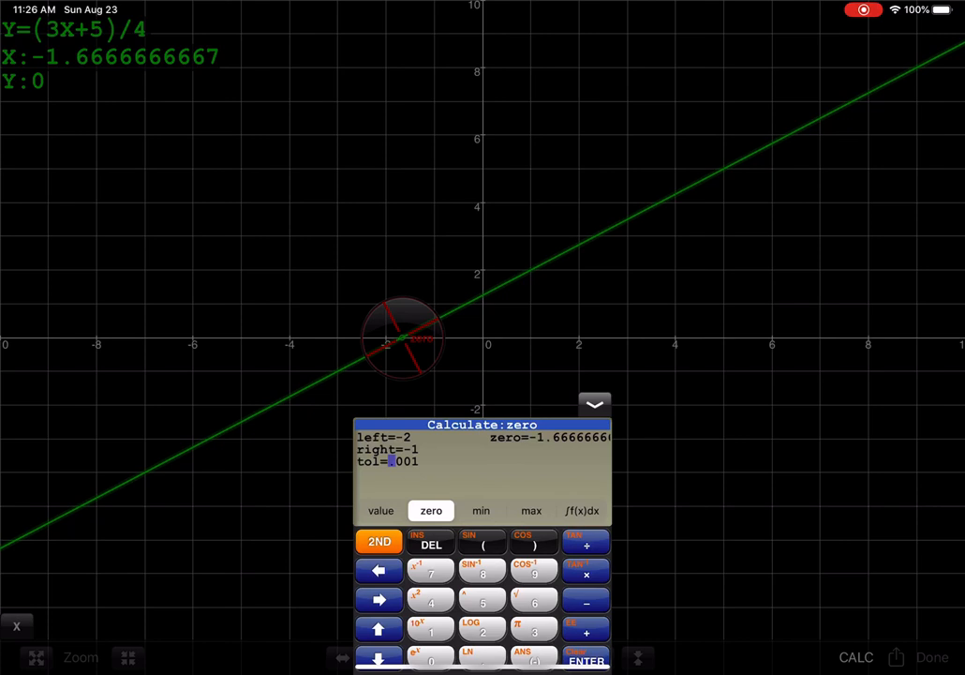
click(594, 404)
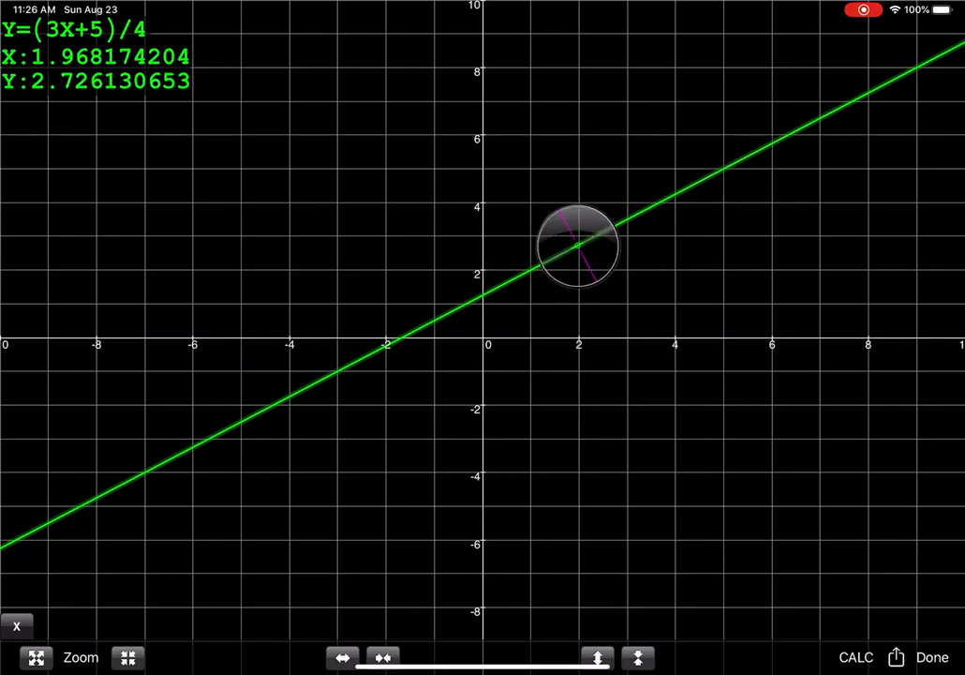
- Retrace from about x=3 back onto the zero and reopen the calculation results
drag(576, 245, 627, 219)
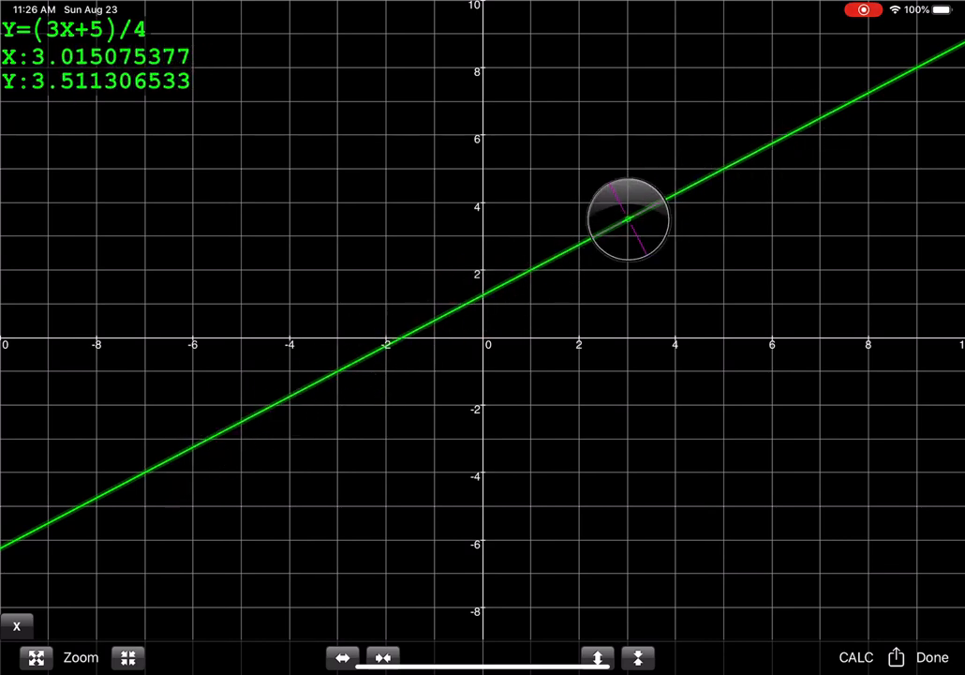
drag(628, 220, 403, 338)
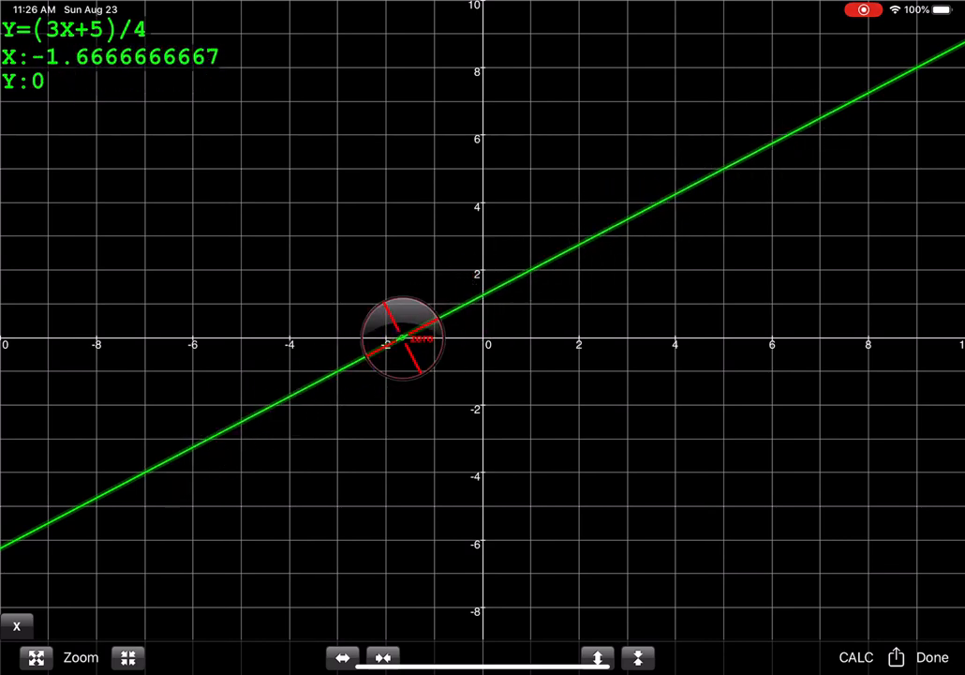
click(854, 657)
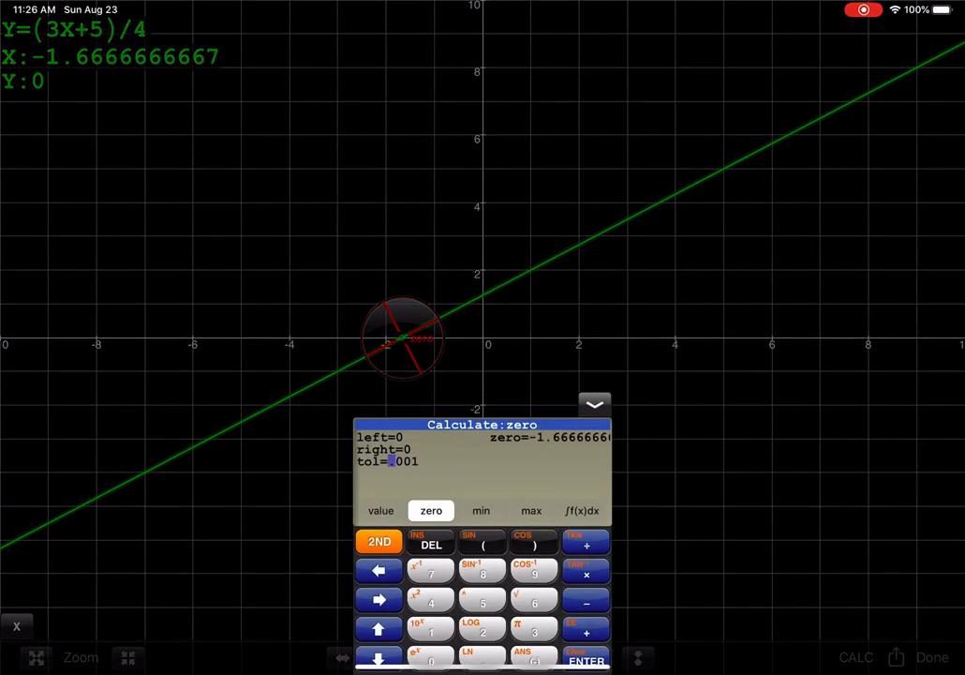